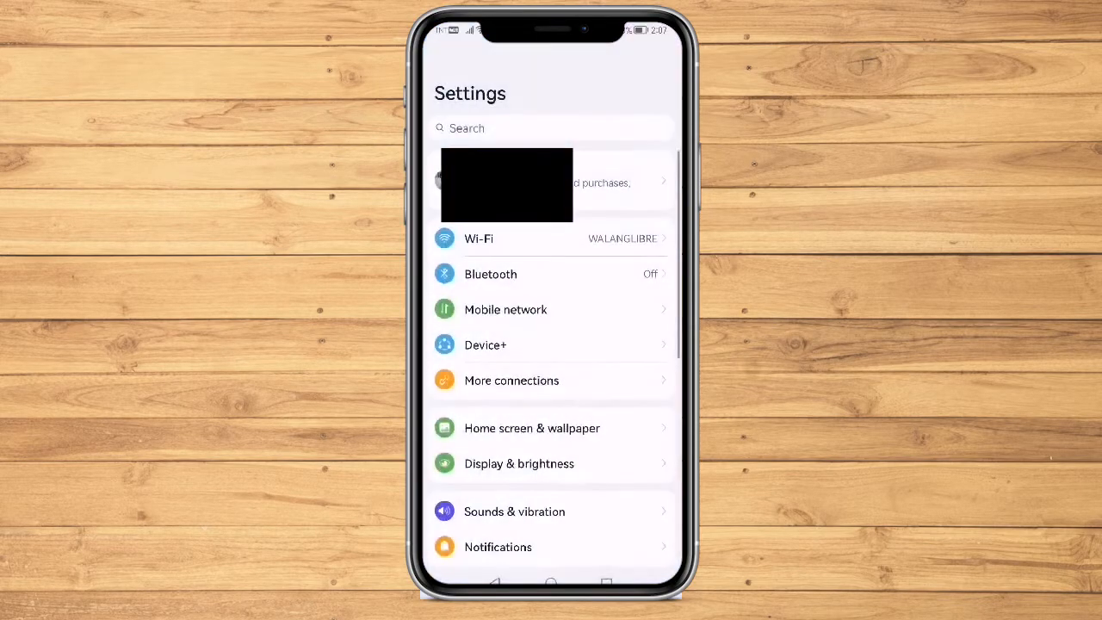
- Search Settings for "google" and open the Google services page
click(551, 127)
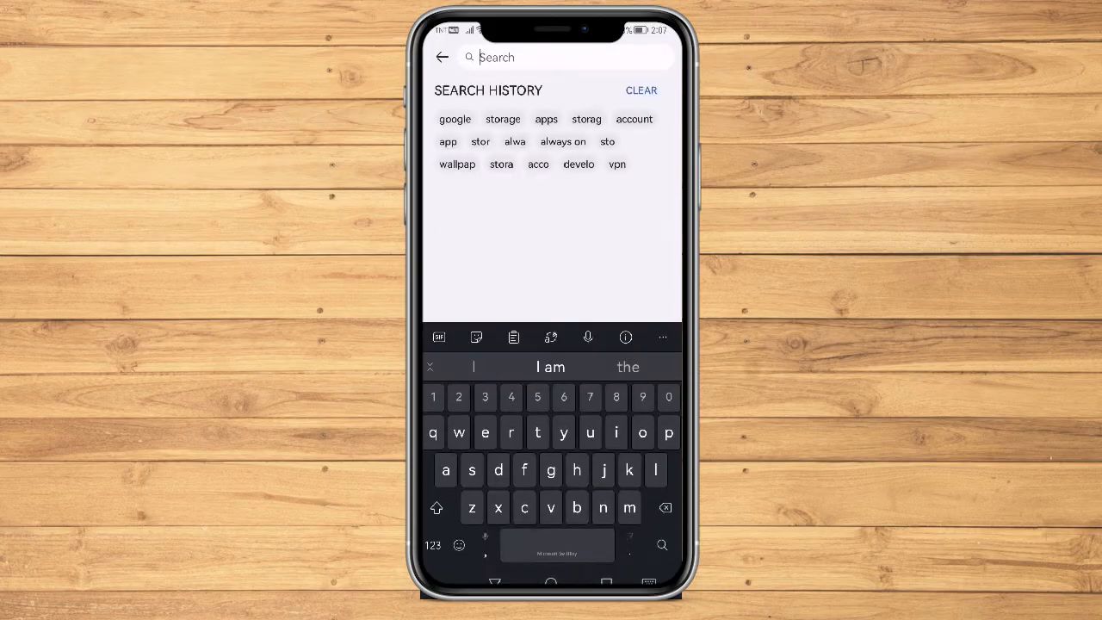
click(455, 119)
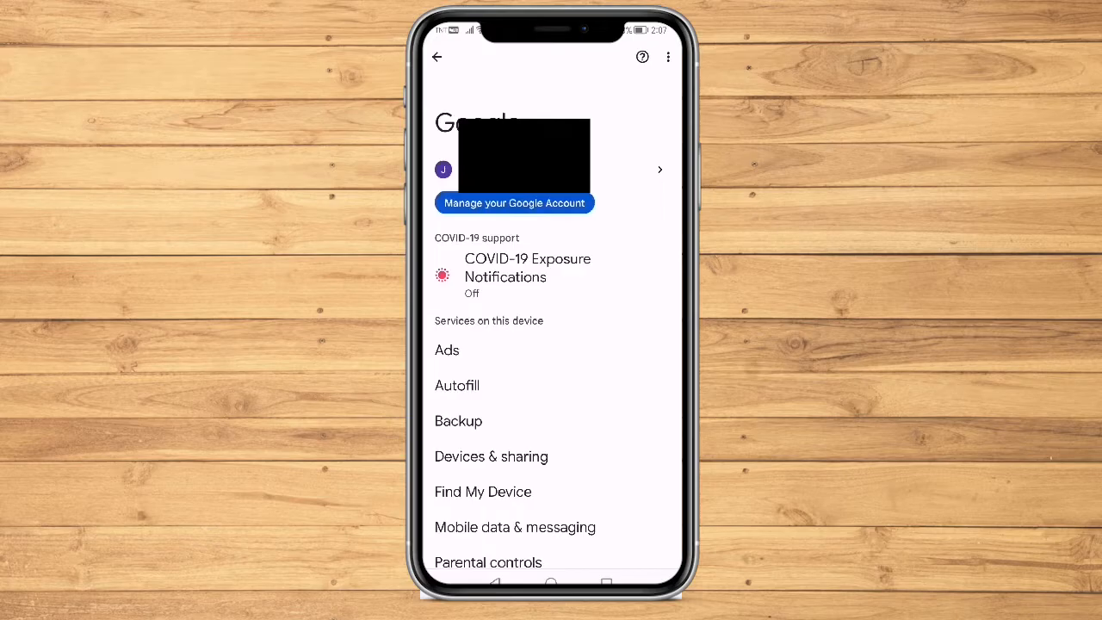
- Open the Google Account's Security tab and scroll to Signing in to other sites
click(513, 202)
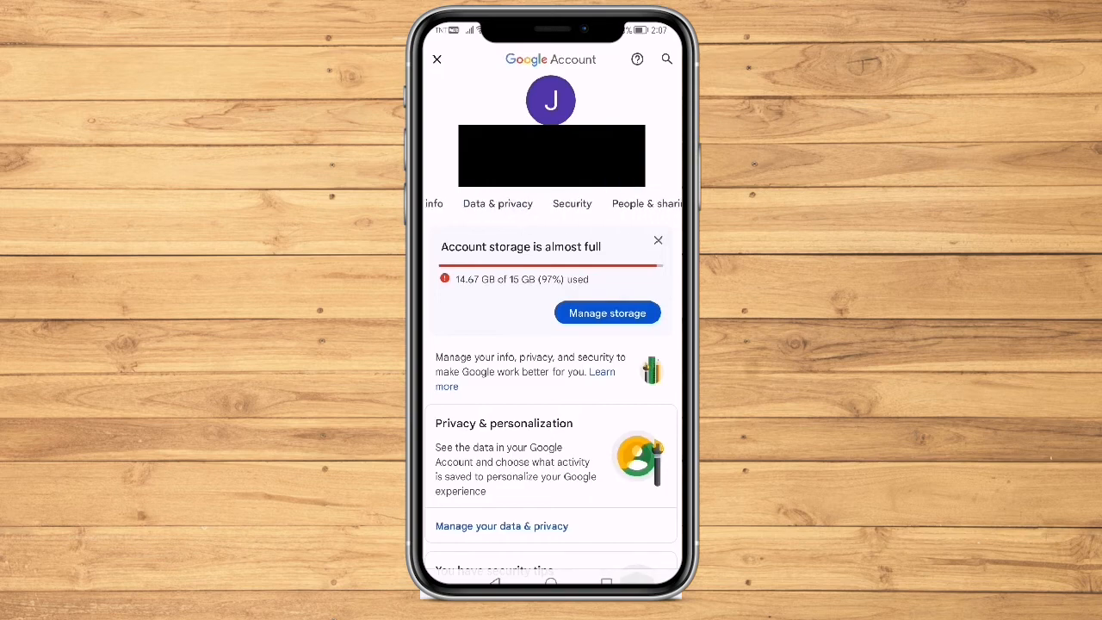
click(572, 203)
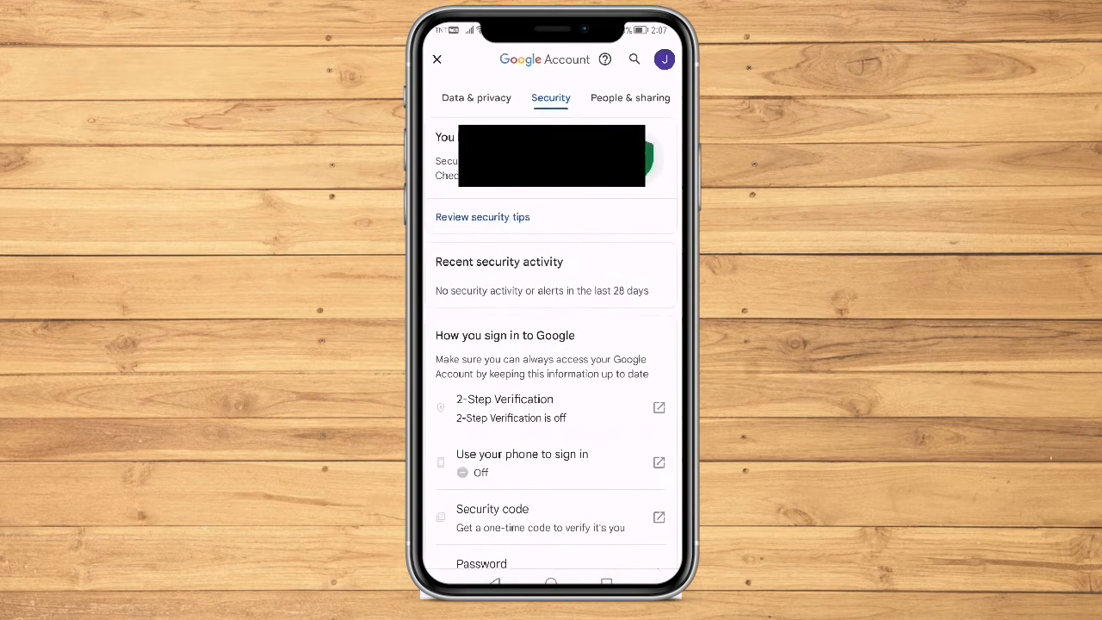
scroll(down, 3)
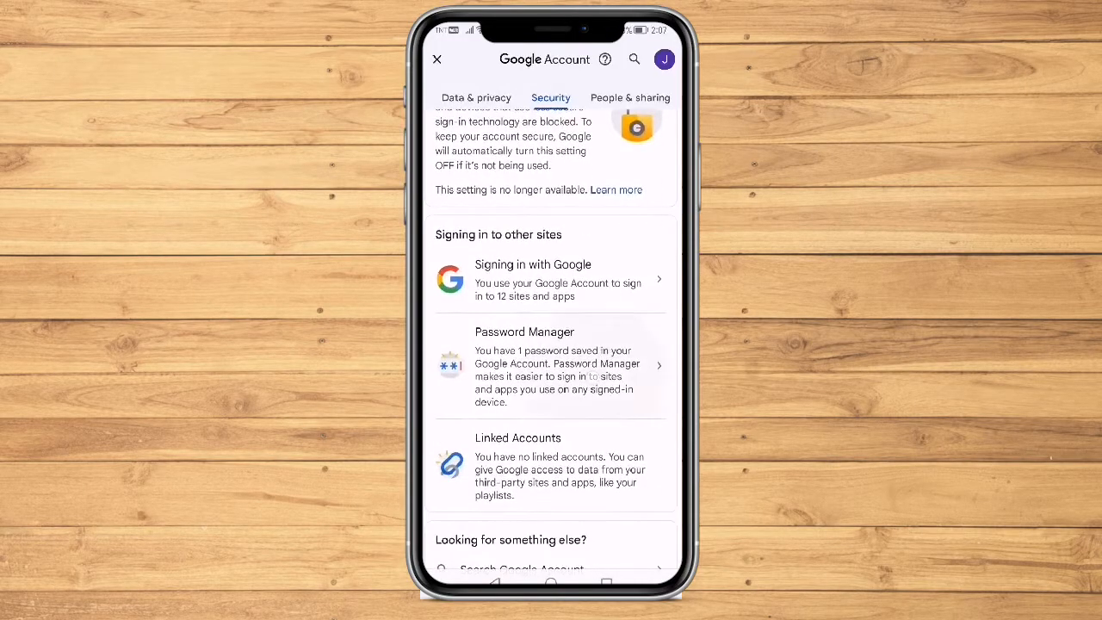
- Open Password Manager and select the saved facebook.com login
click(551, 364)
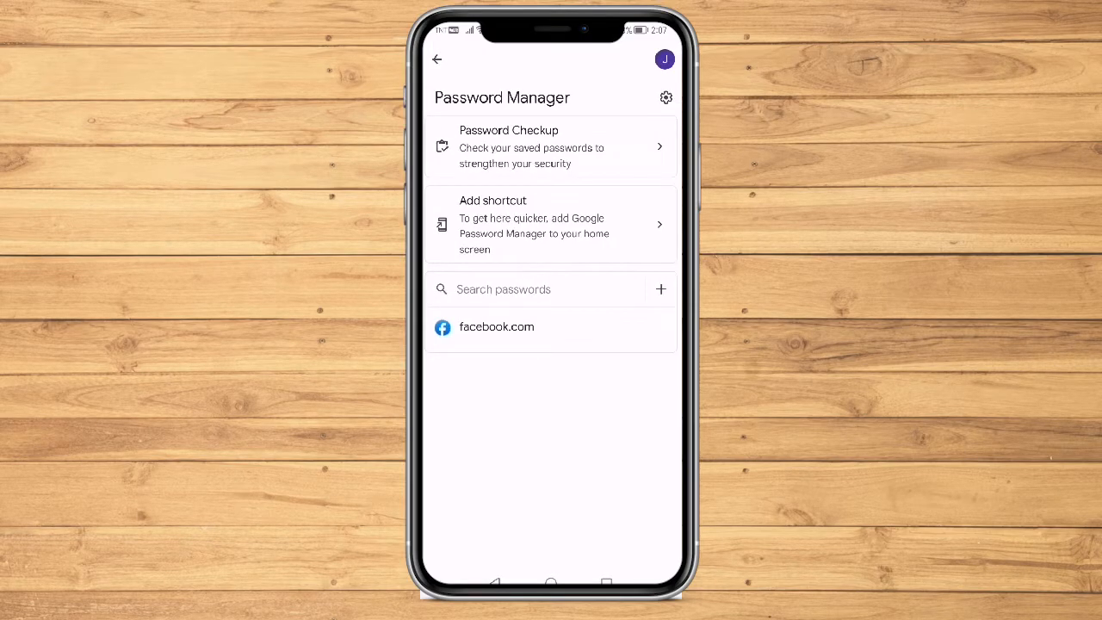
click(497, 327)
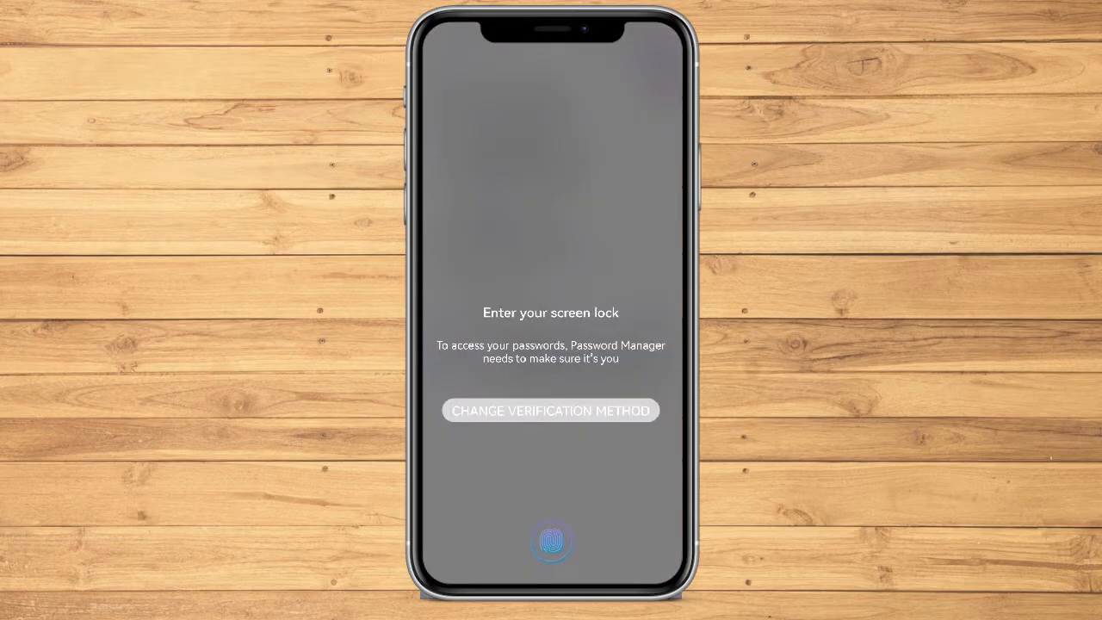